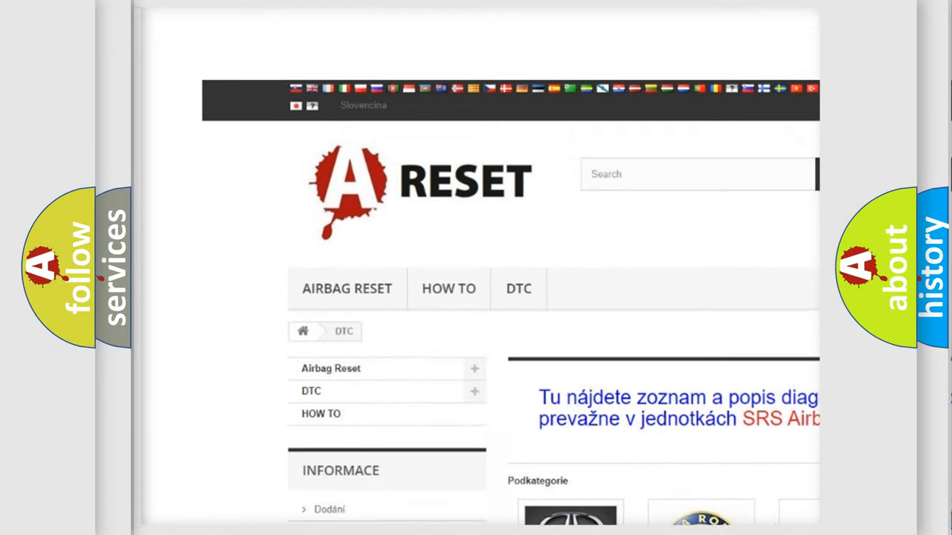
{"action": "scroll", "scroll_direction": "down", "scroll_amount": 3}
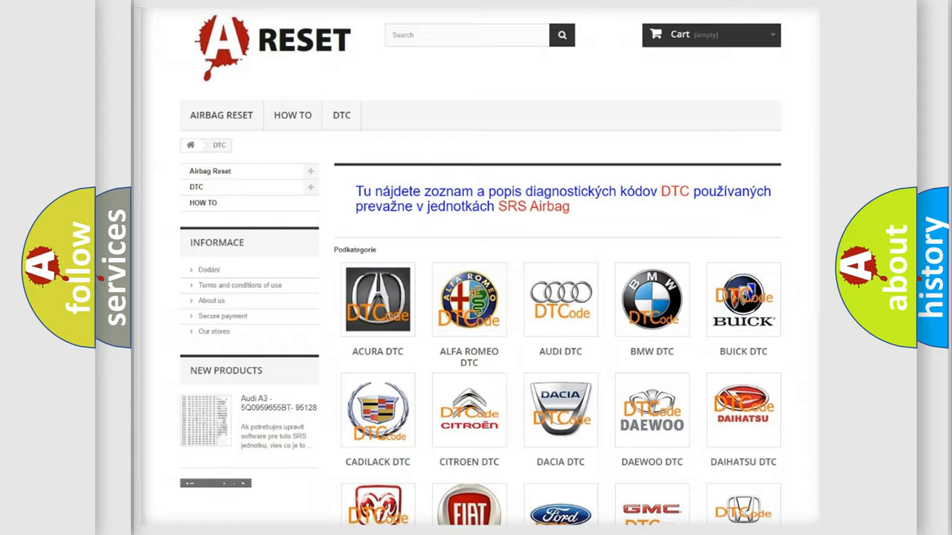
{"action": "scroll", "scroll_direction": "down", "scroll_amount": 3}
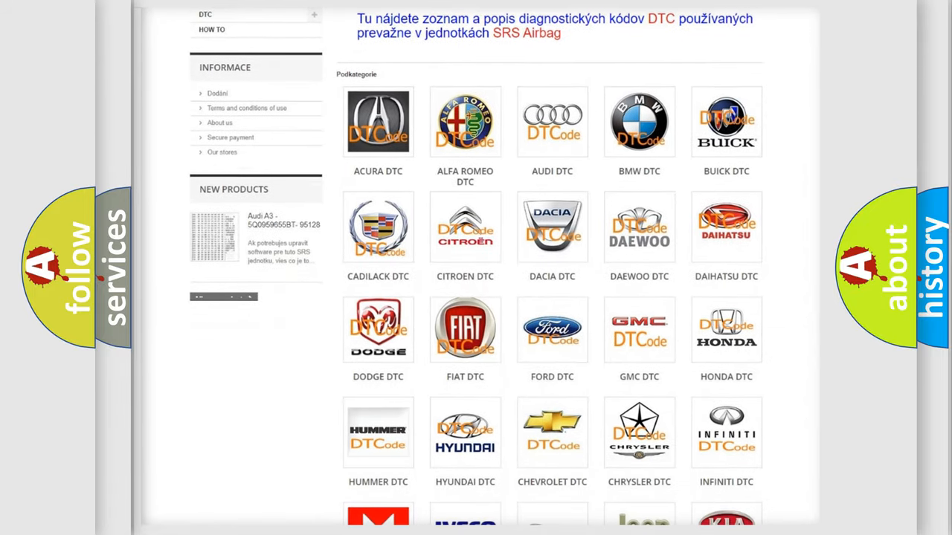
{"action": "mouse_move", "coordinate": [463, 330]}
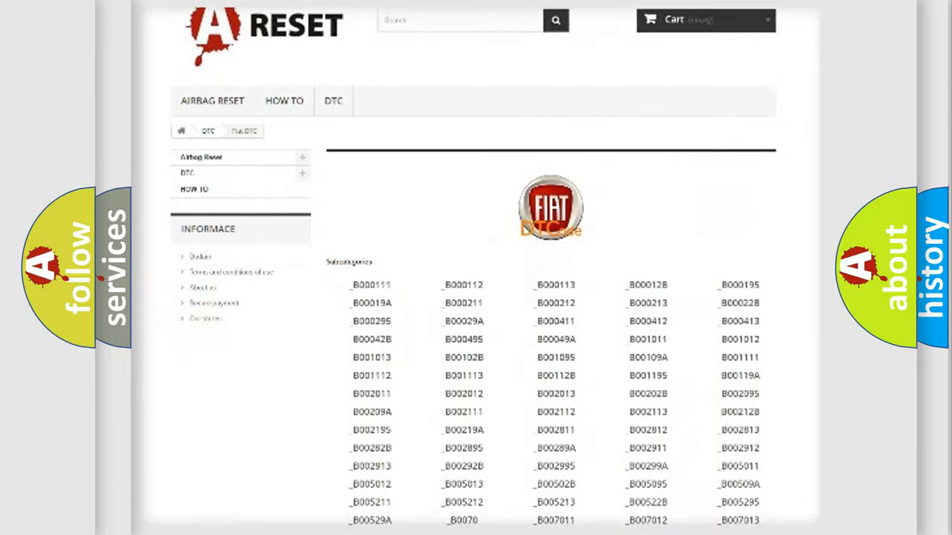
{"action": "scroll", "scroll_direction": "down", "scroll_amount": 3}
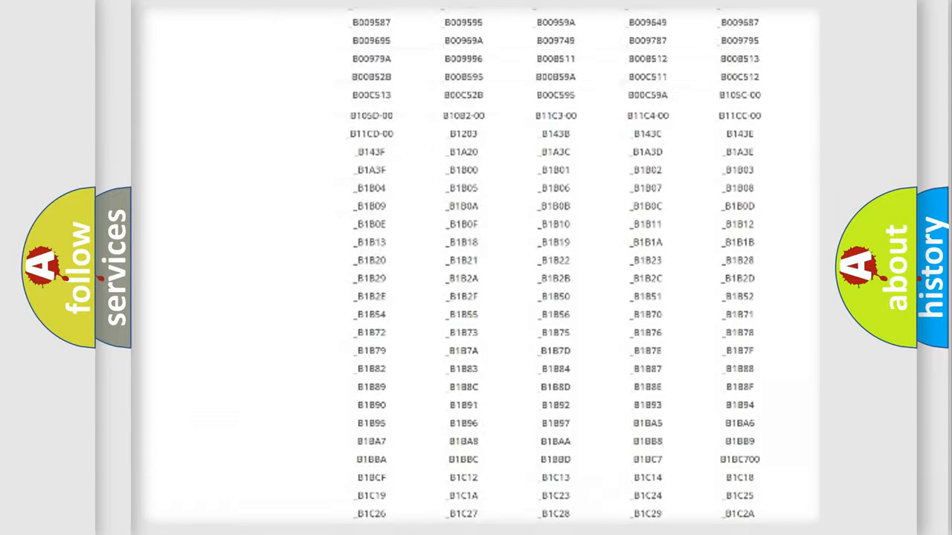
{"action": "scroll", "scroll_direction": "up", "scroll_amount": 3}
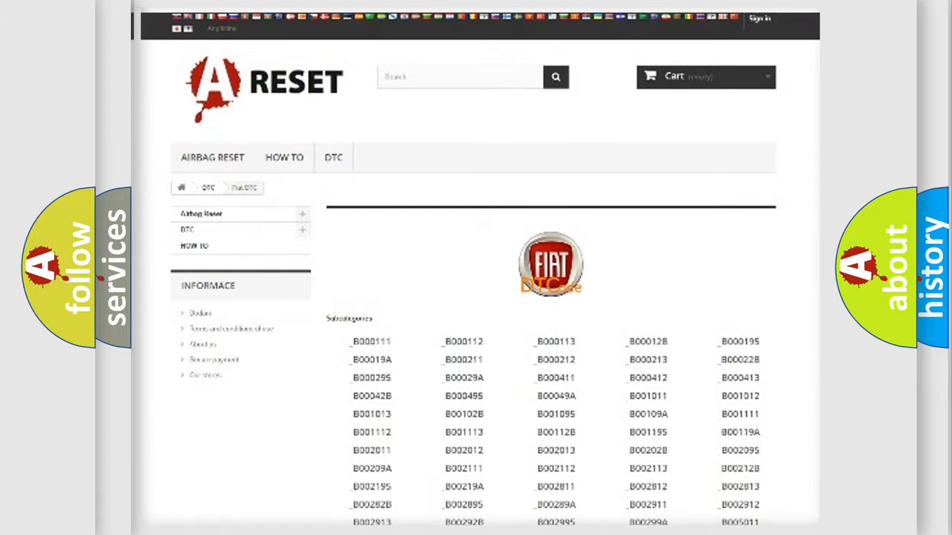